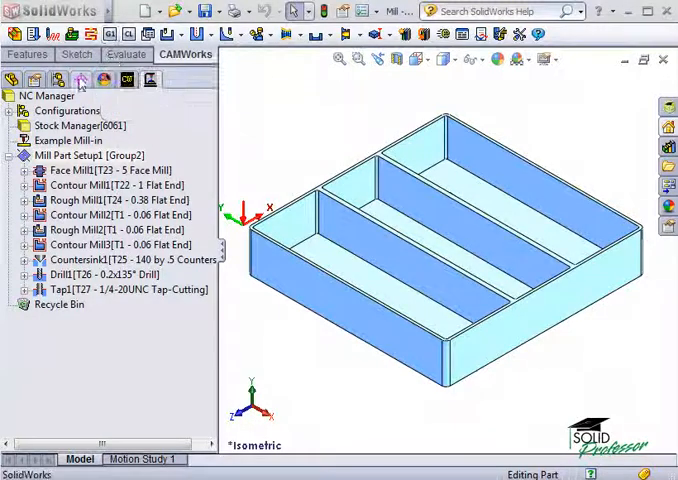
# Run Post Process from the NC Manager's context menu in the CAMWorks tree
pyautogui.rightClick(46, 95)
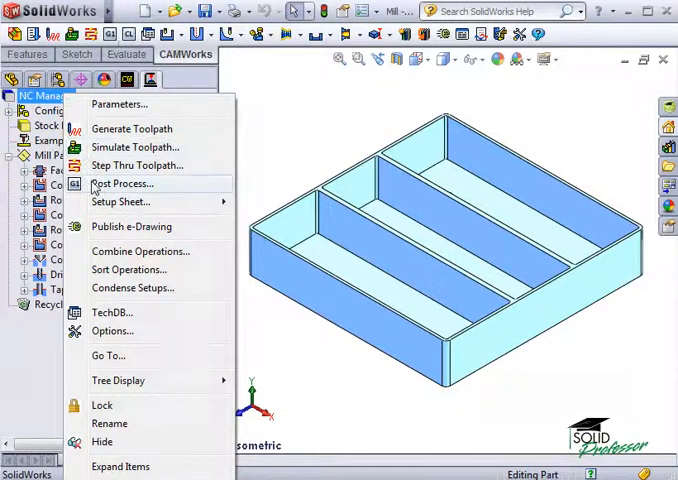
pyautogui.click(122, 183)
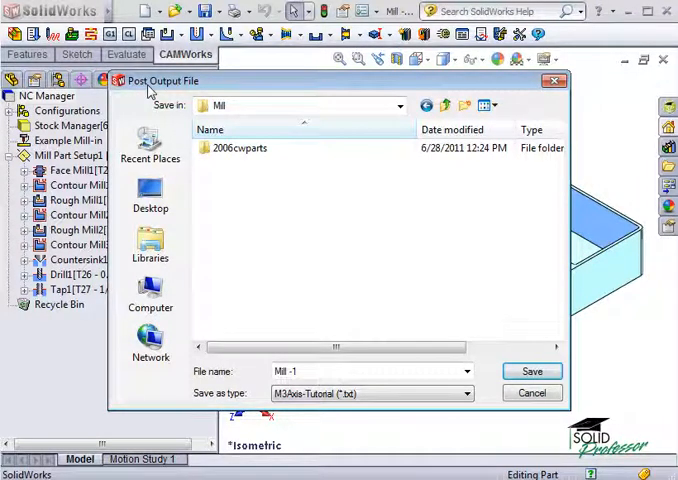
pyautogui.moveTo(202, 193)
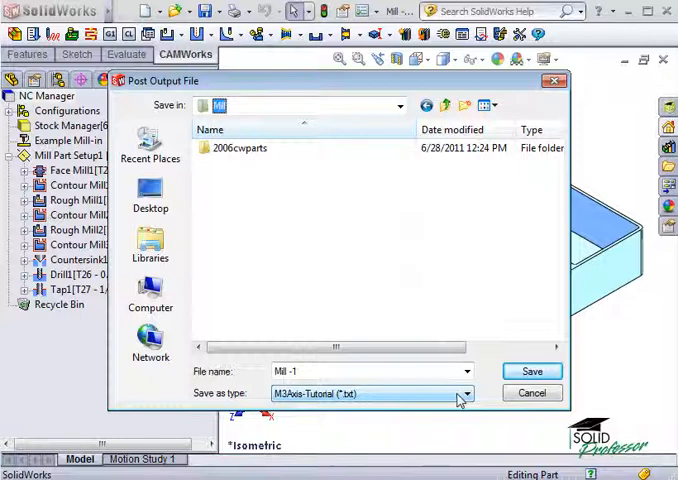
# Save the output as 'Mill -1' with type Text File (*.txt) in the Mill folder
pyautogui.click(464, 393)
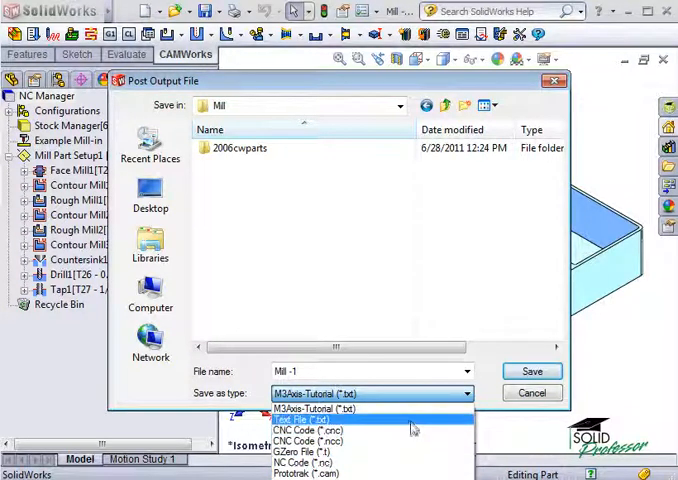
pyautogui.click(310, 420)
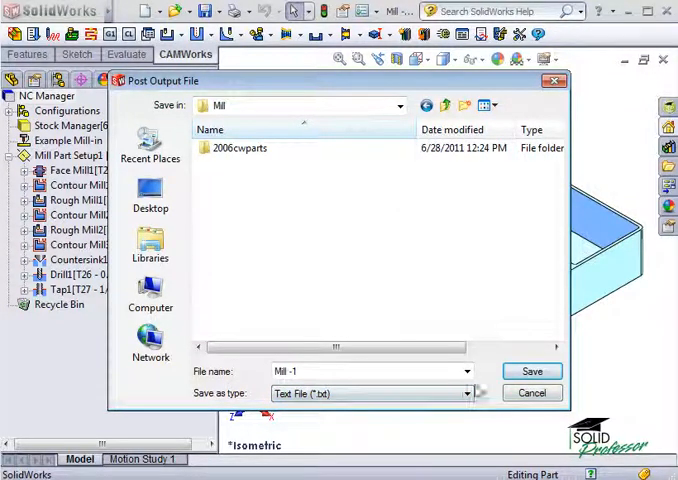
pyautogui.click(532, 371)
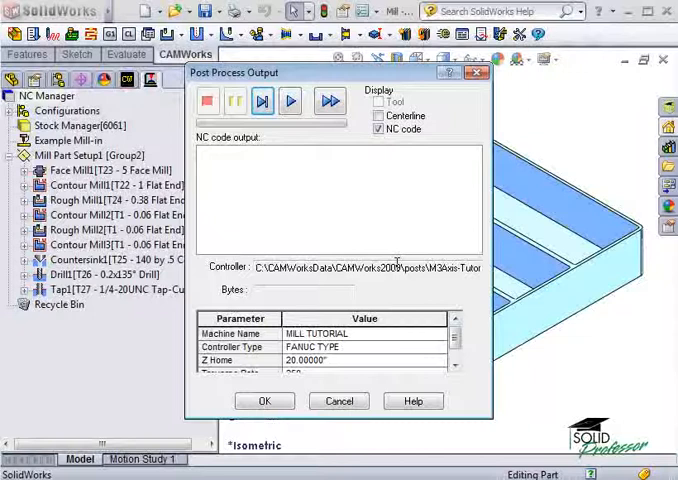
pyautogui.moveTo(326, 193)
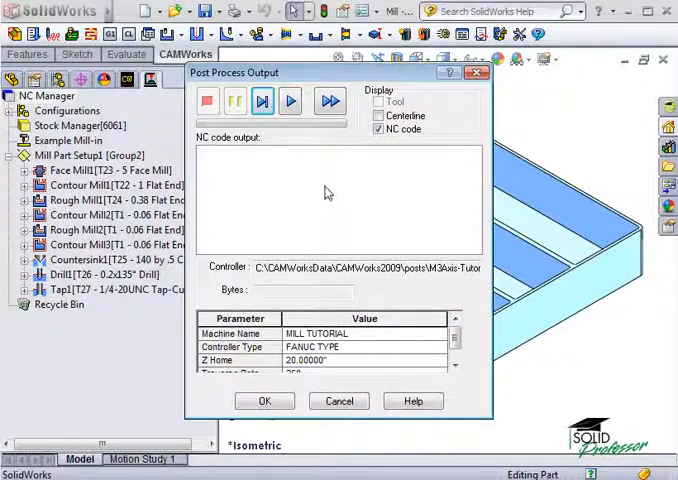
pyautogui.moveTo(300, 158)
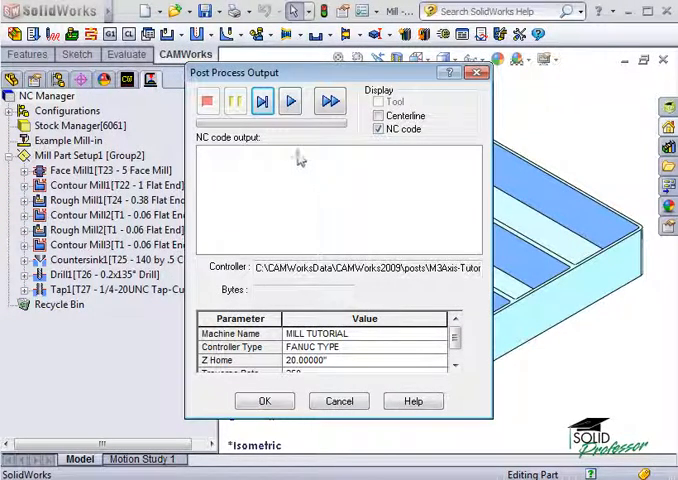
# Step through the first NC lines, play to the end, and confirm the finished output
pyautogui.click(263, 100)
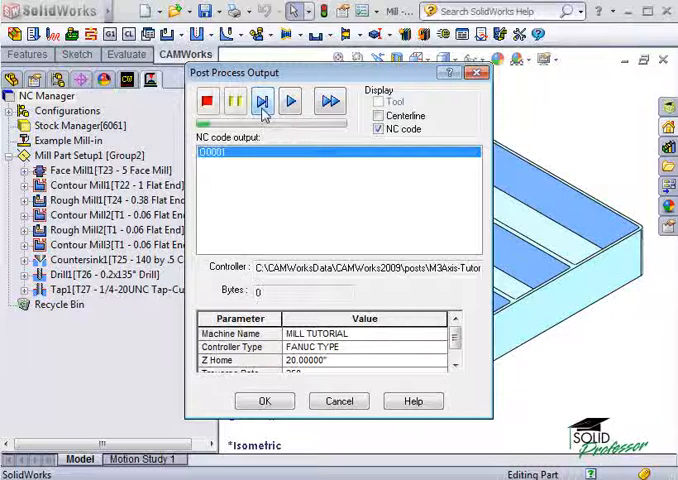
pyautogui.click(261, 101)
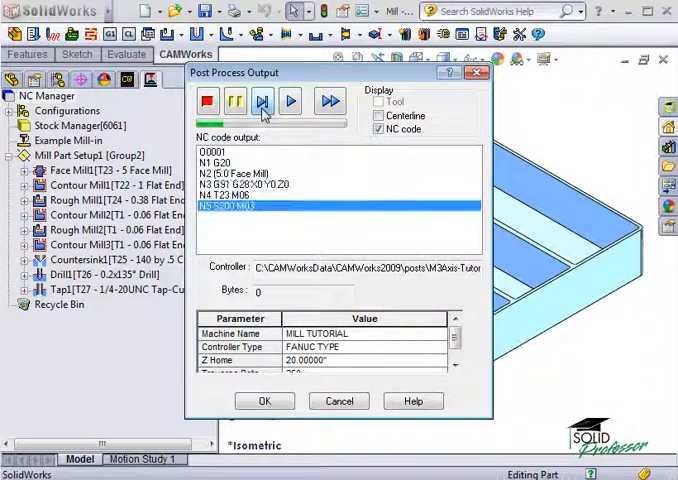
pyautogui.click(262, 101)
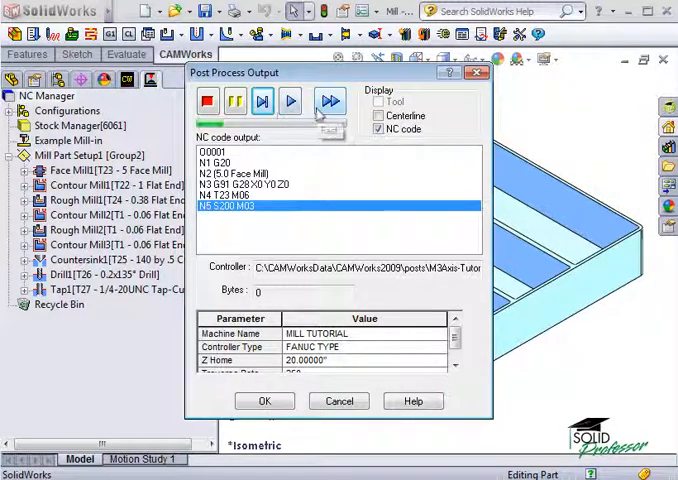
pyautogui.click(291, 101)
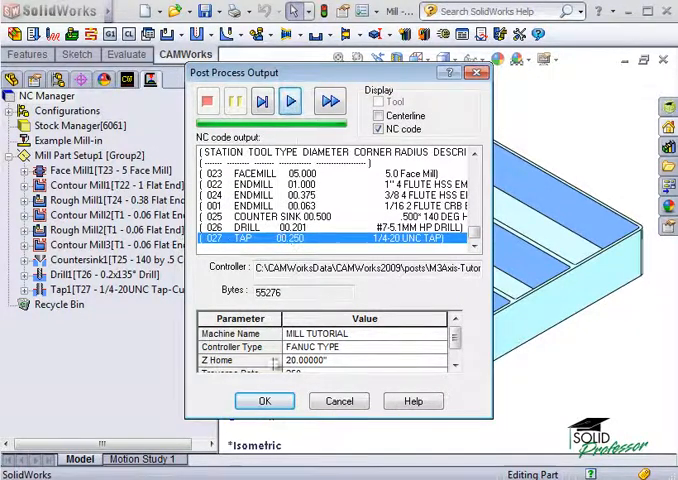
pyautogui.click(264, 400)
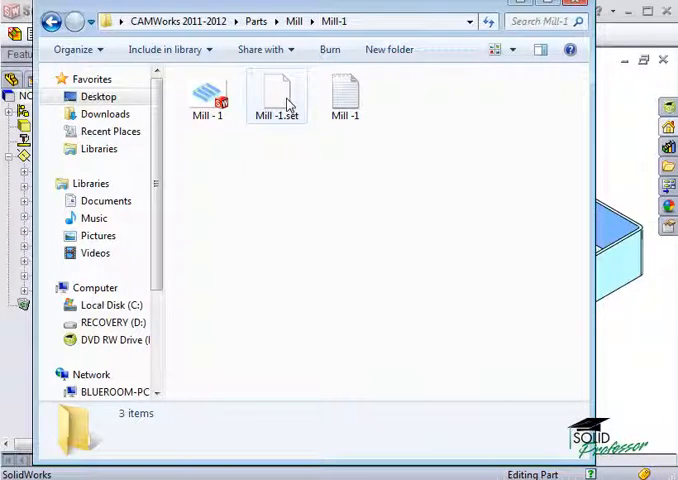
# Open Mill -1.set in Notepad to review the tool station list, then close it
pyautogui.rightClick(277, 95)
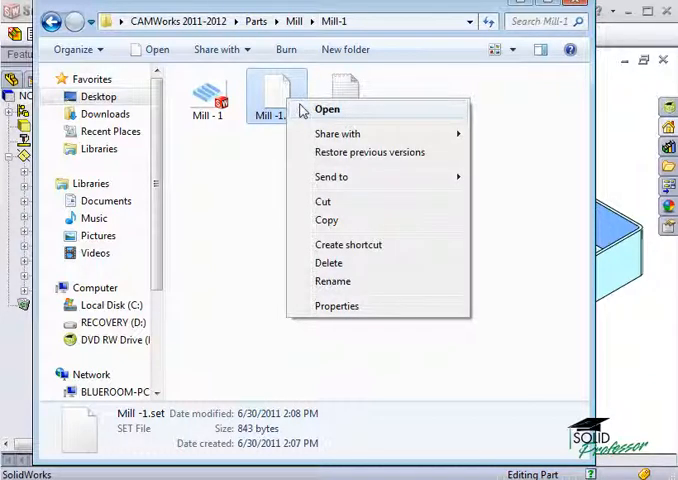
pyautogui.click(326, 109)
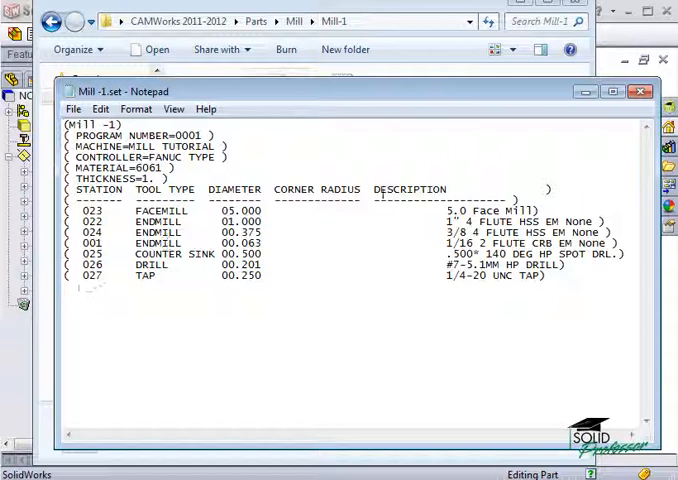
pyautogui.click(639, 91)
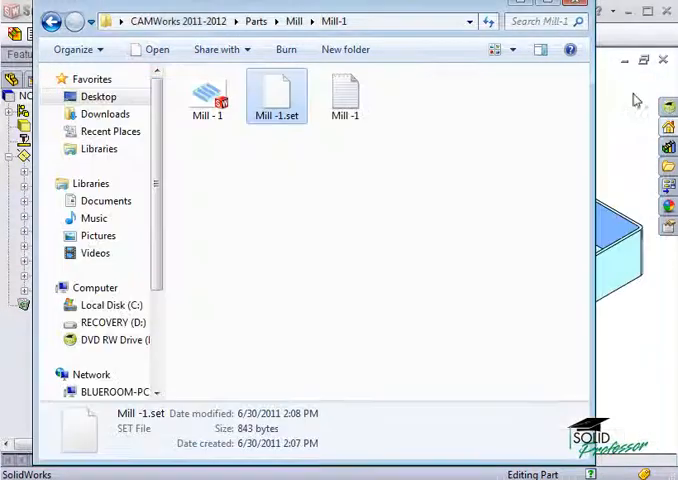
pyautogui.moveTo(373, 98)
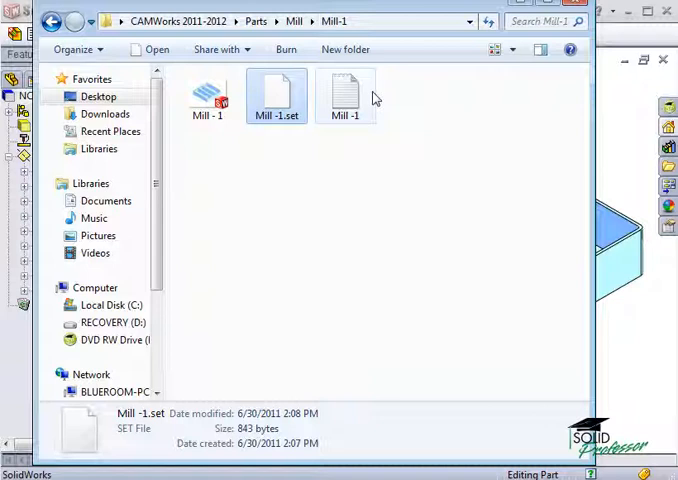
# Open the Mill -1 text file in Notepad to show the O0001 G-code program
pyautogui.rightClick(345, 95)
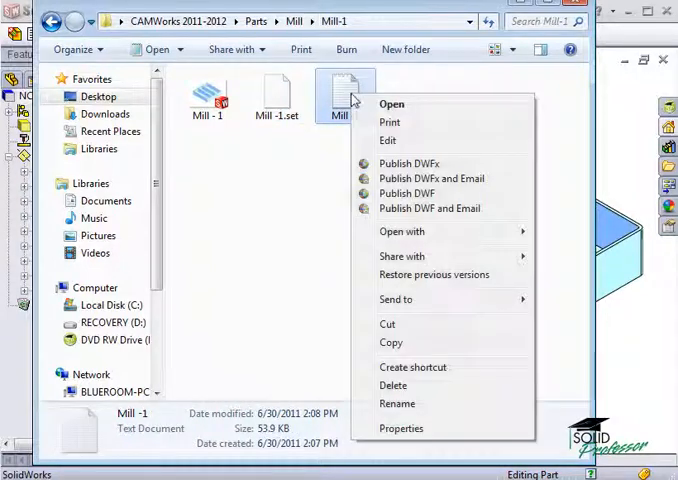
pyautogui.click(391, 103)
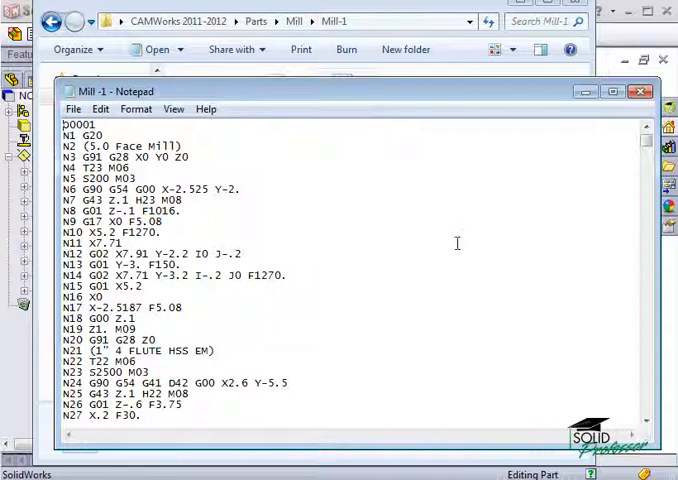